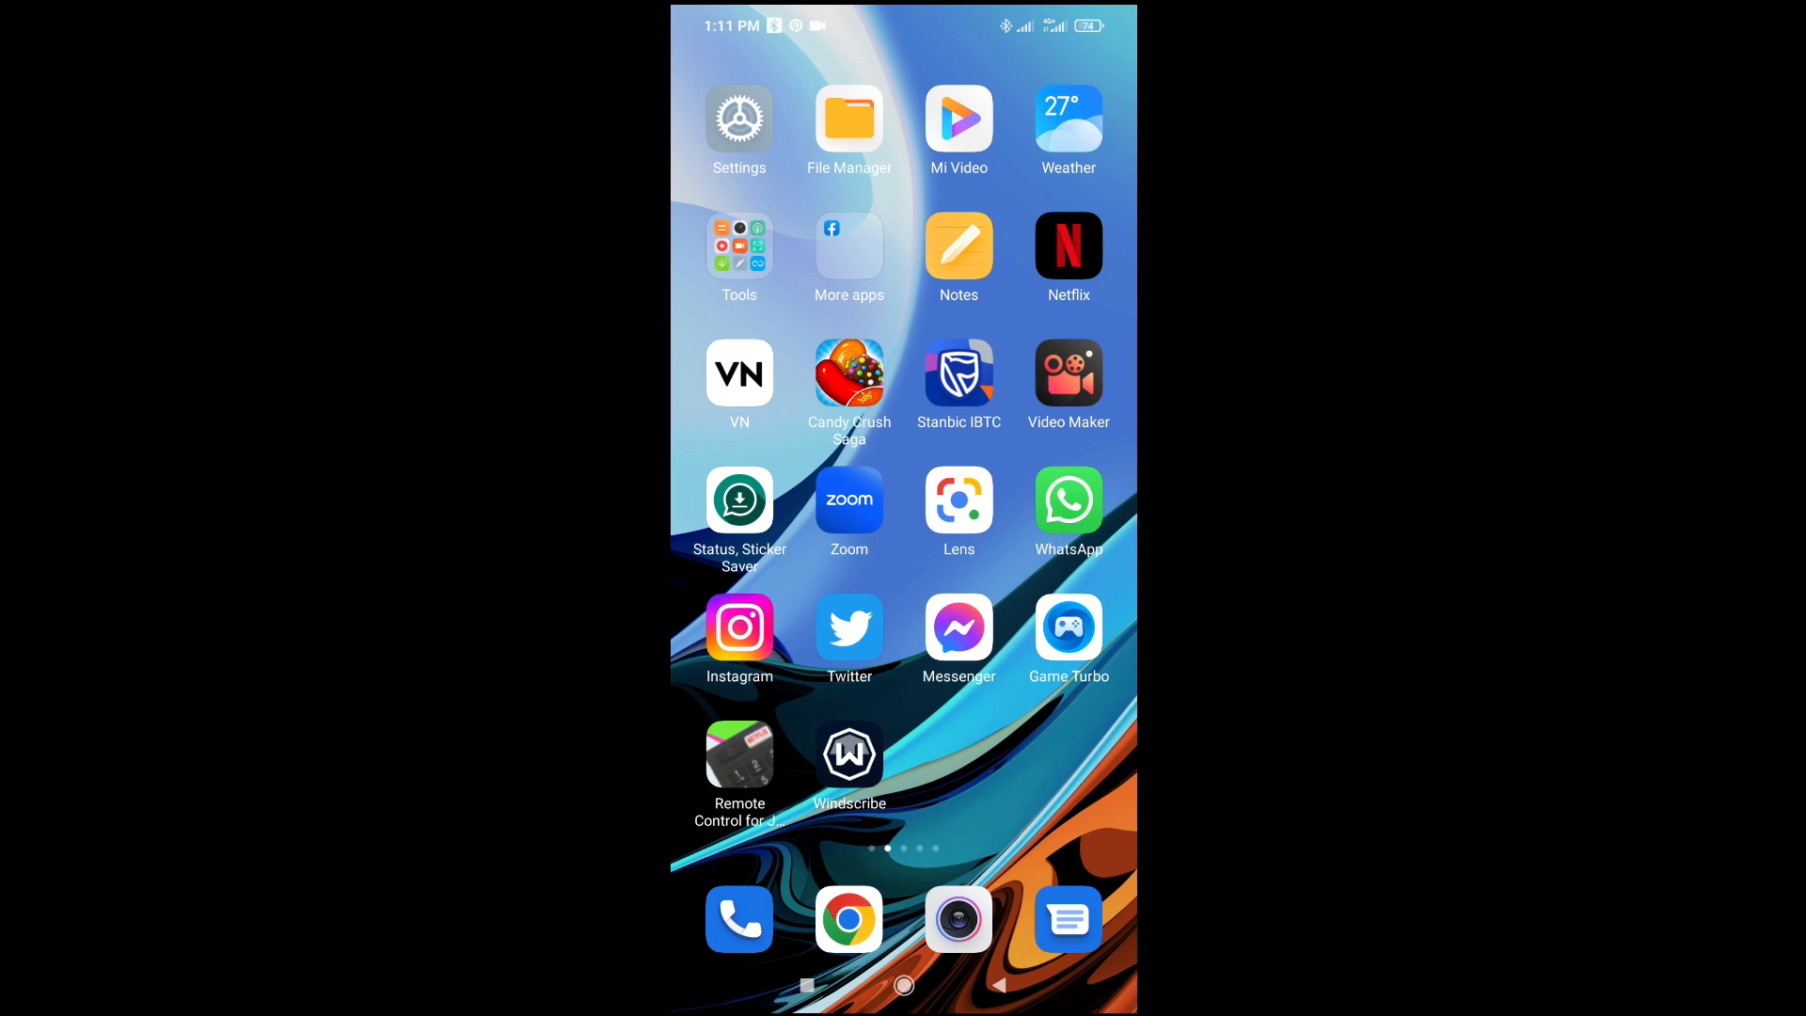
Copy the text of the latest 9mobile congratulation message in the Messages thread
click(1067, 920)
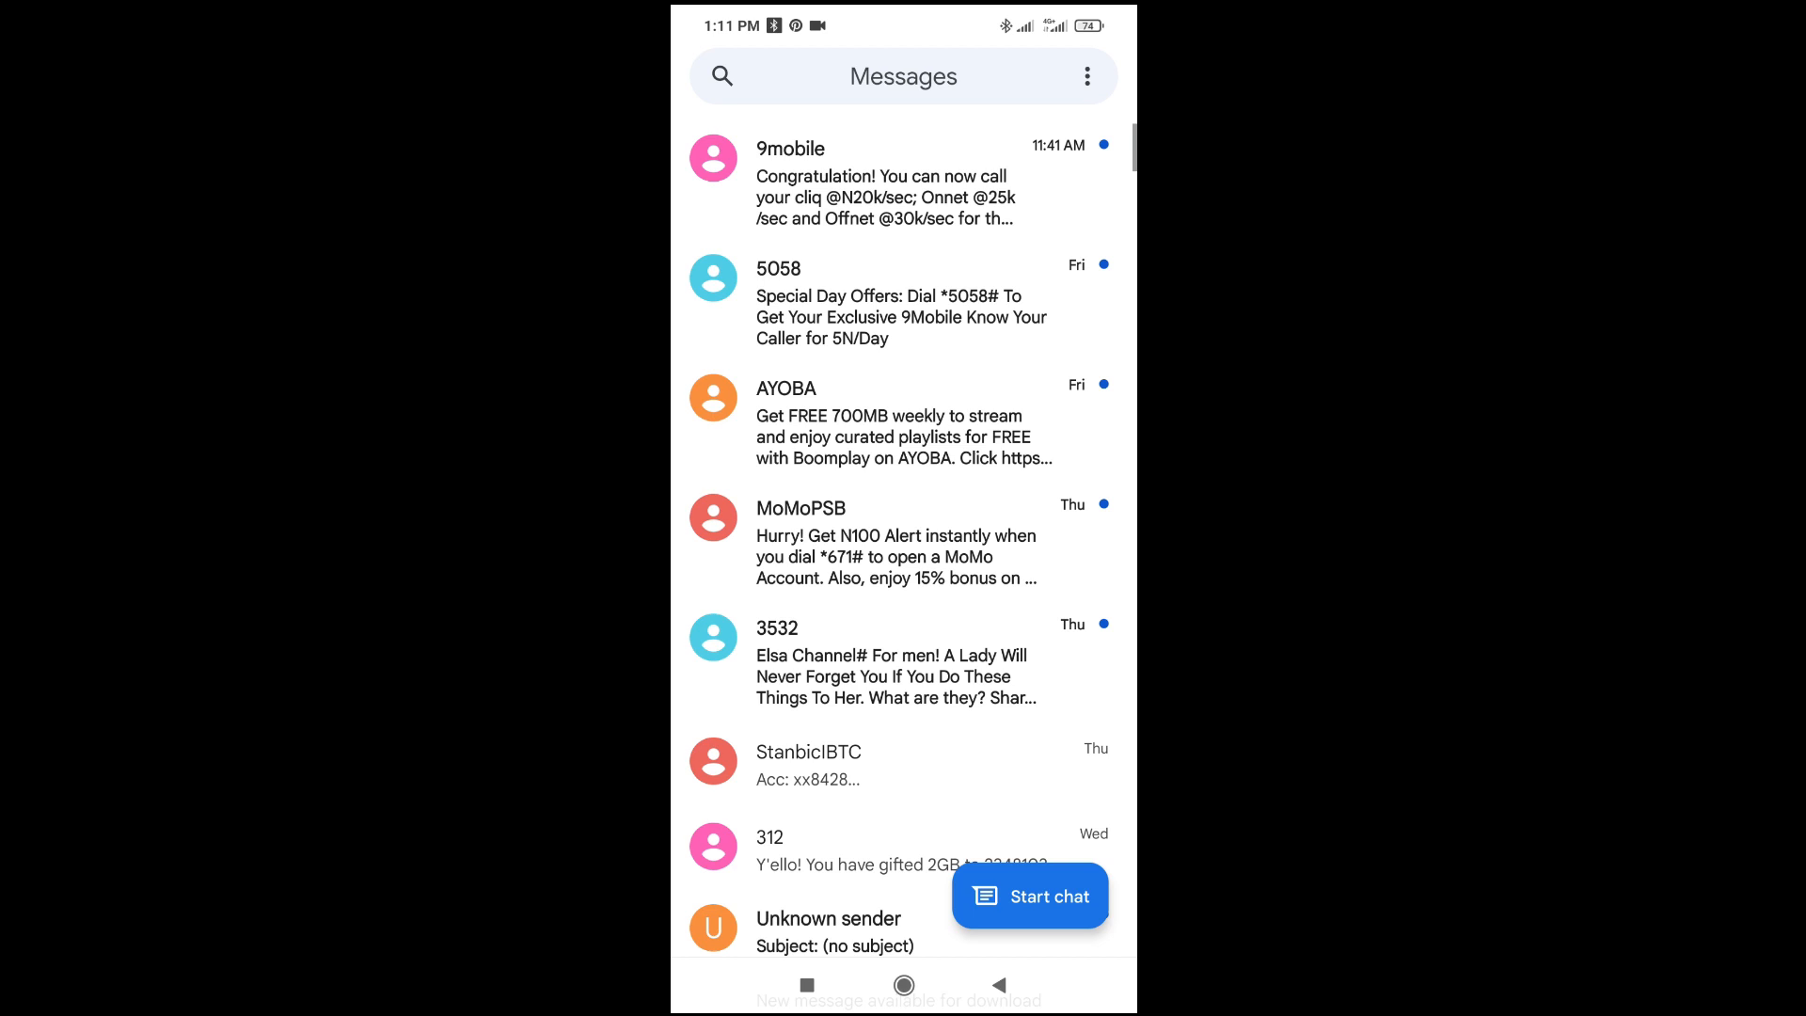
click(829, 76)
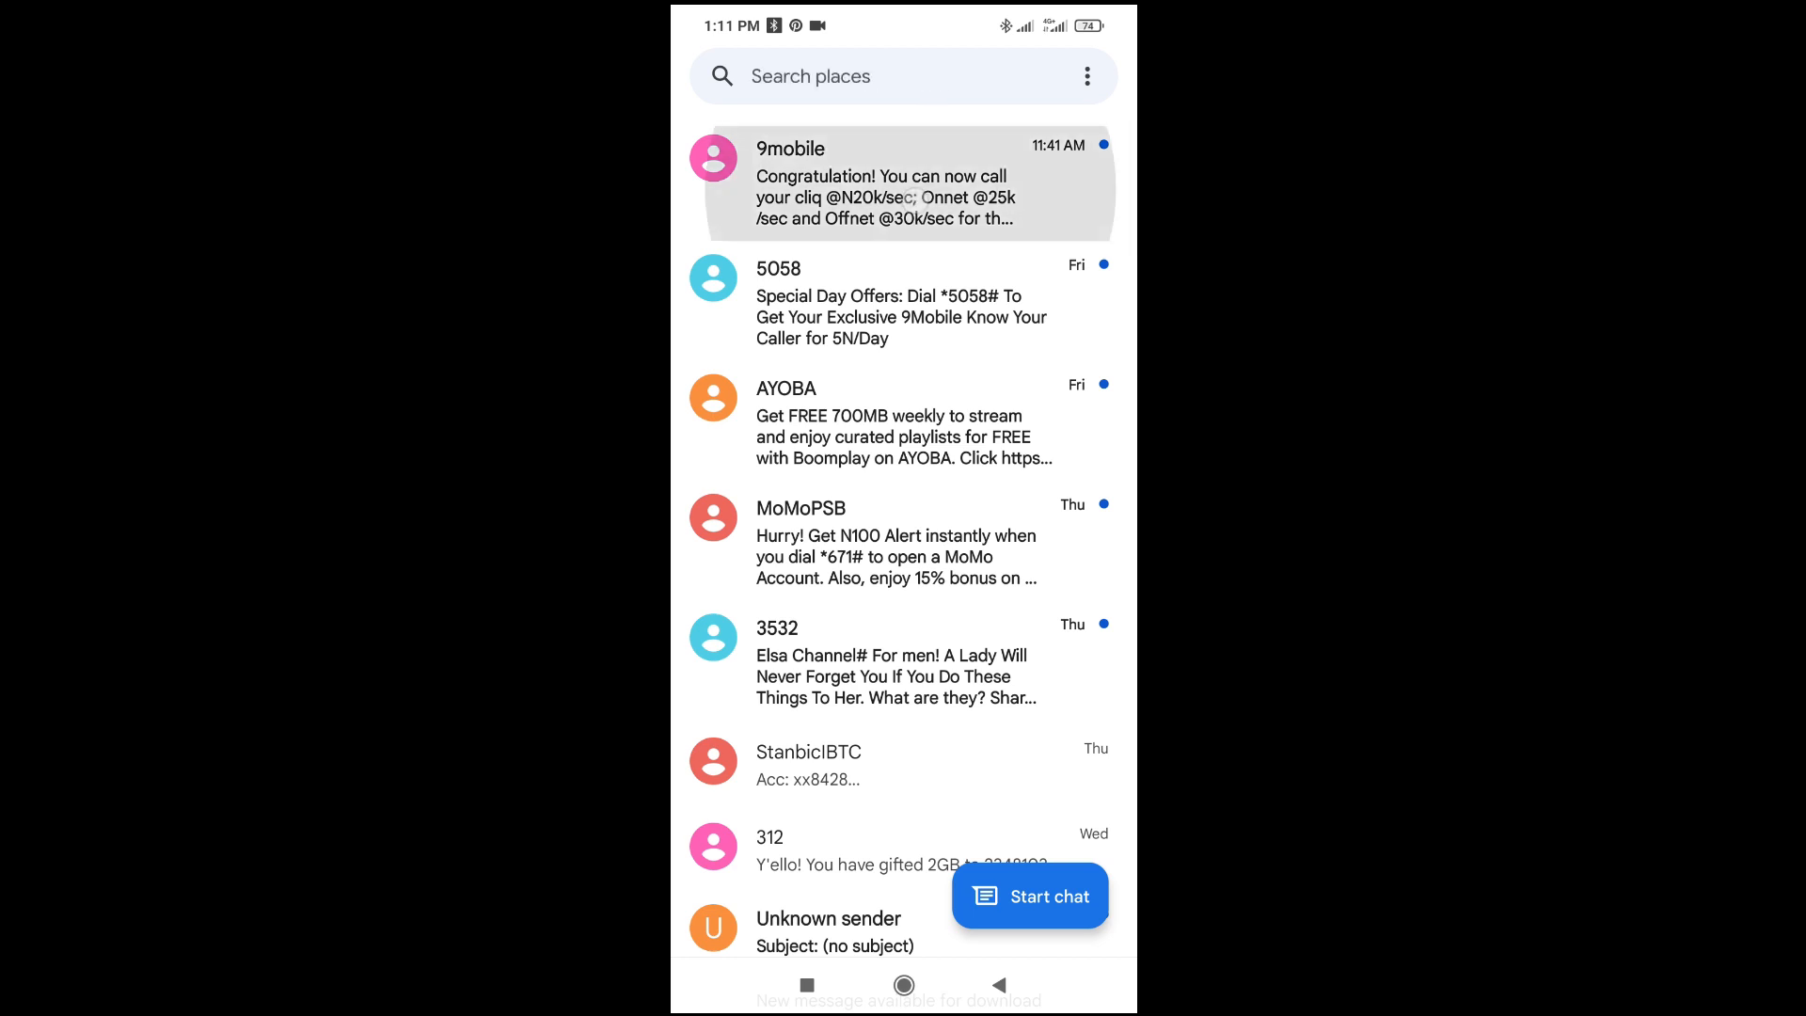
click(903, 183)
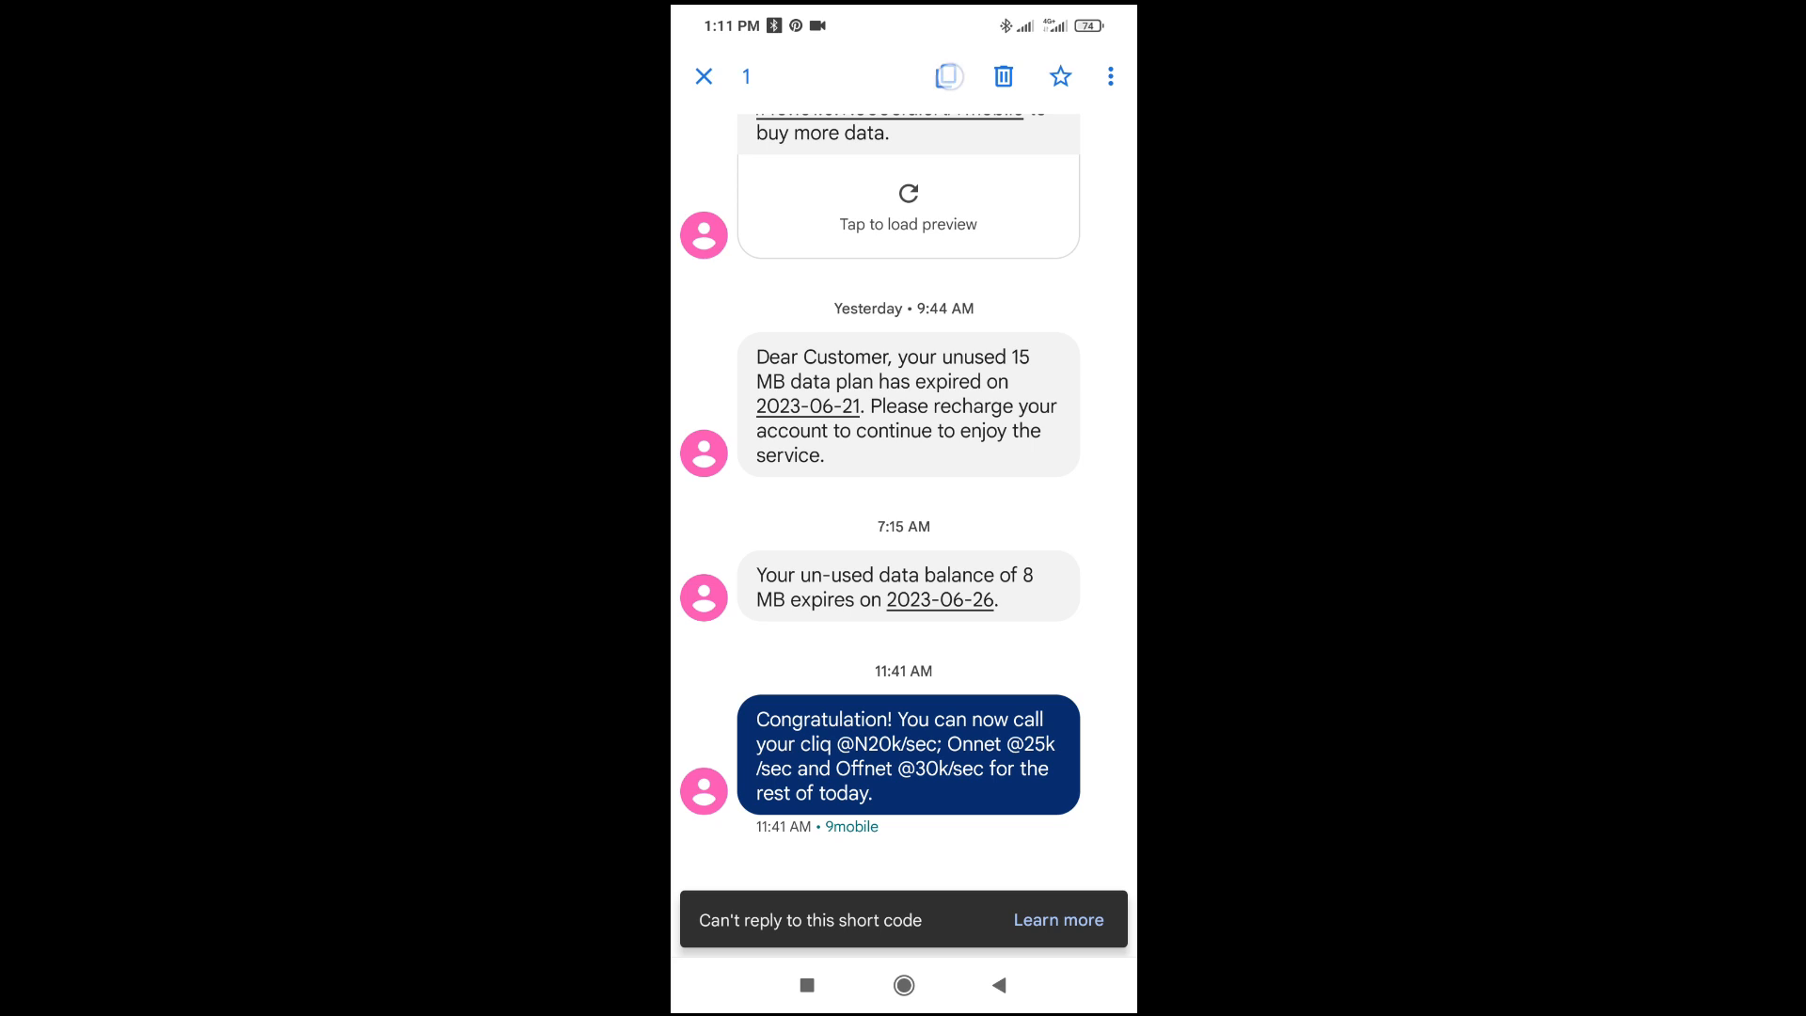
click(948, 76)
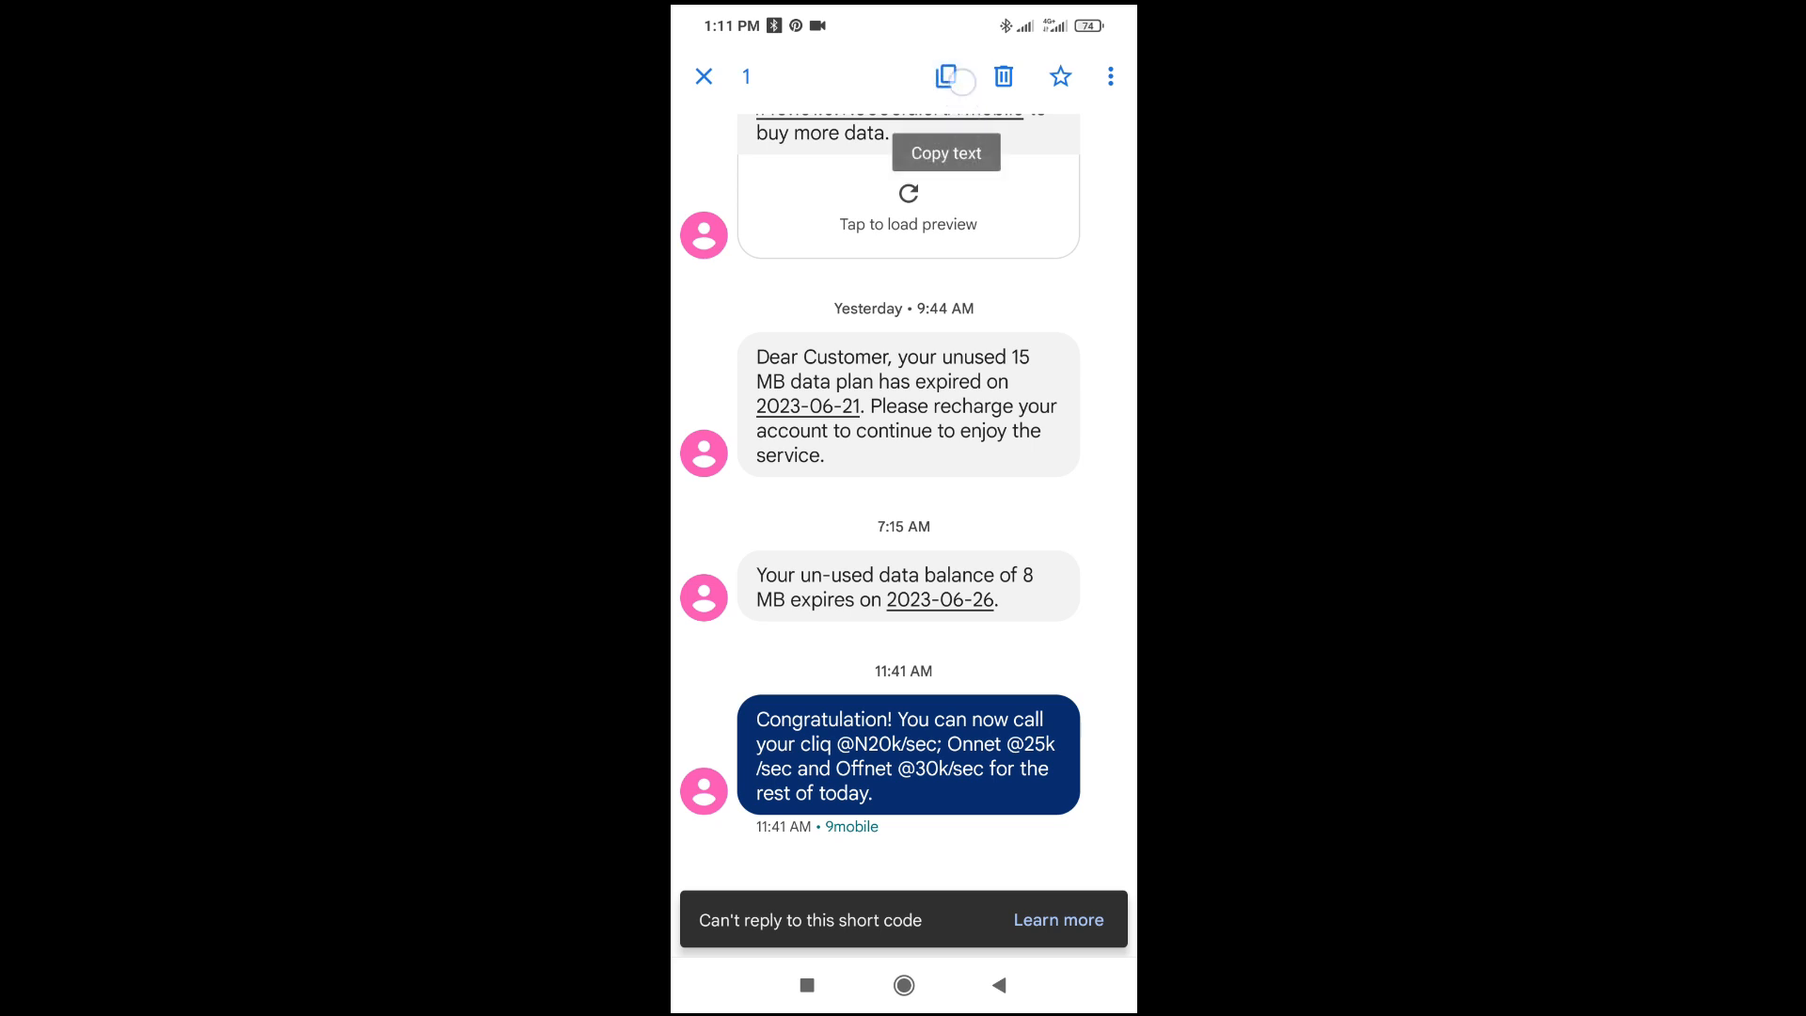
click(947, 152)
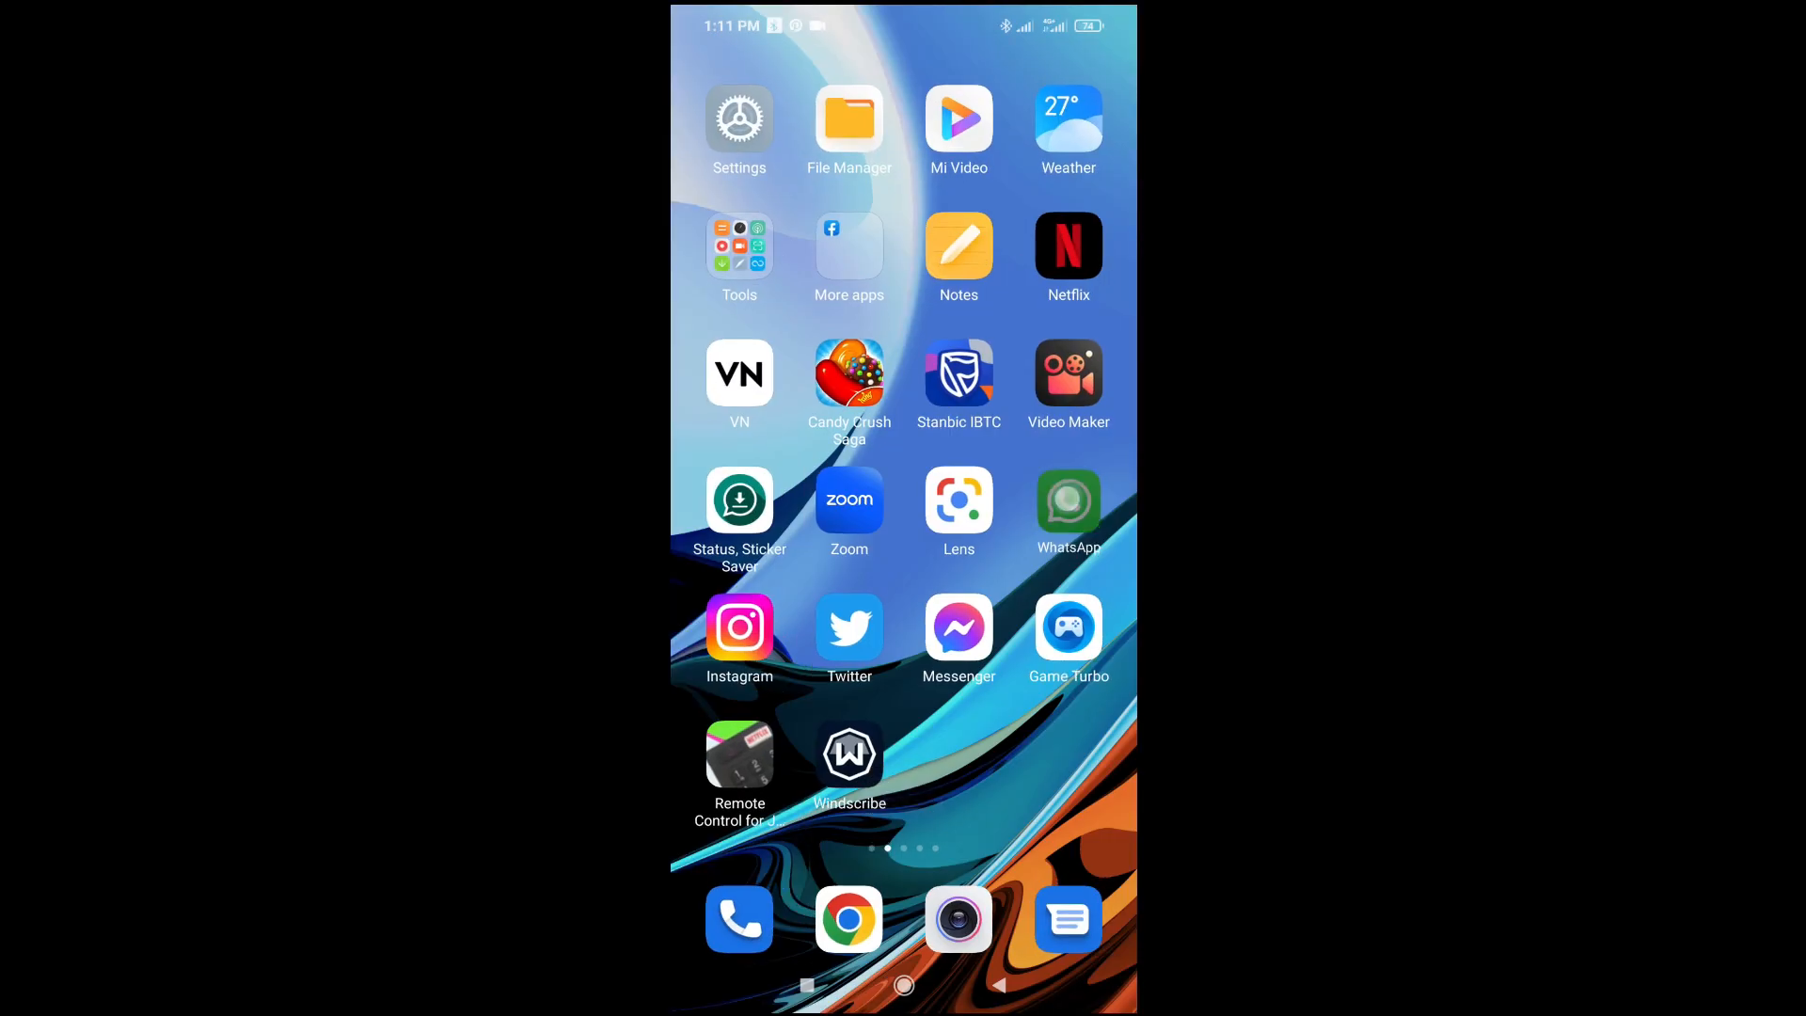
click(1067, 501)
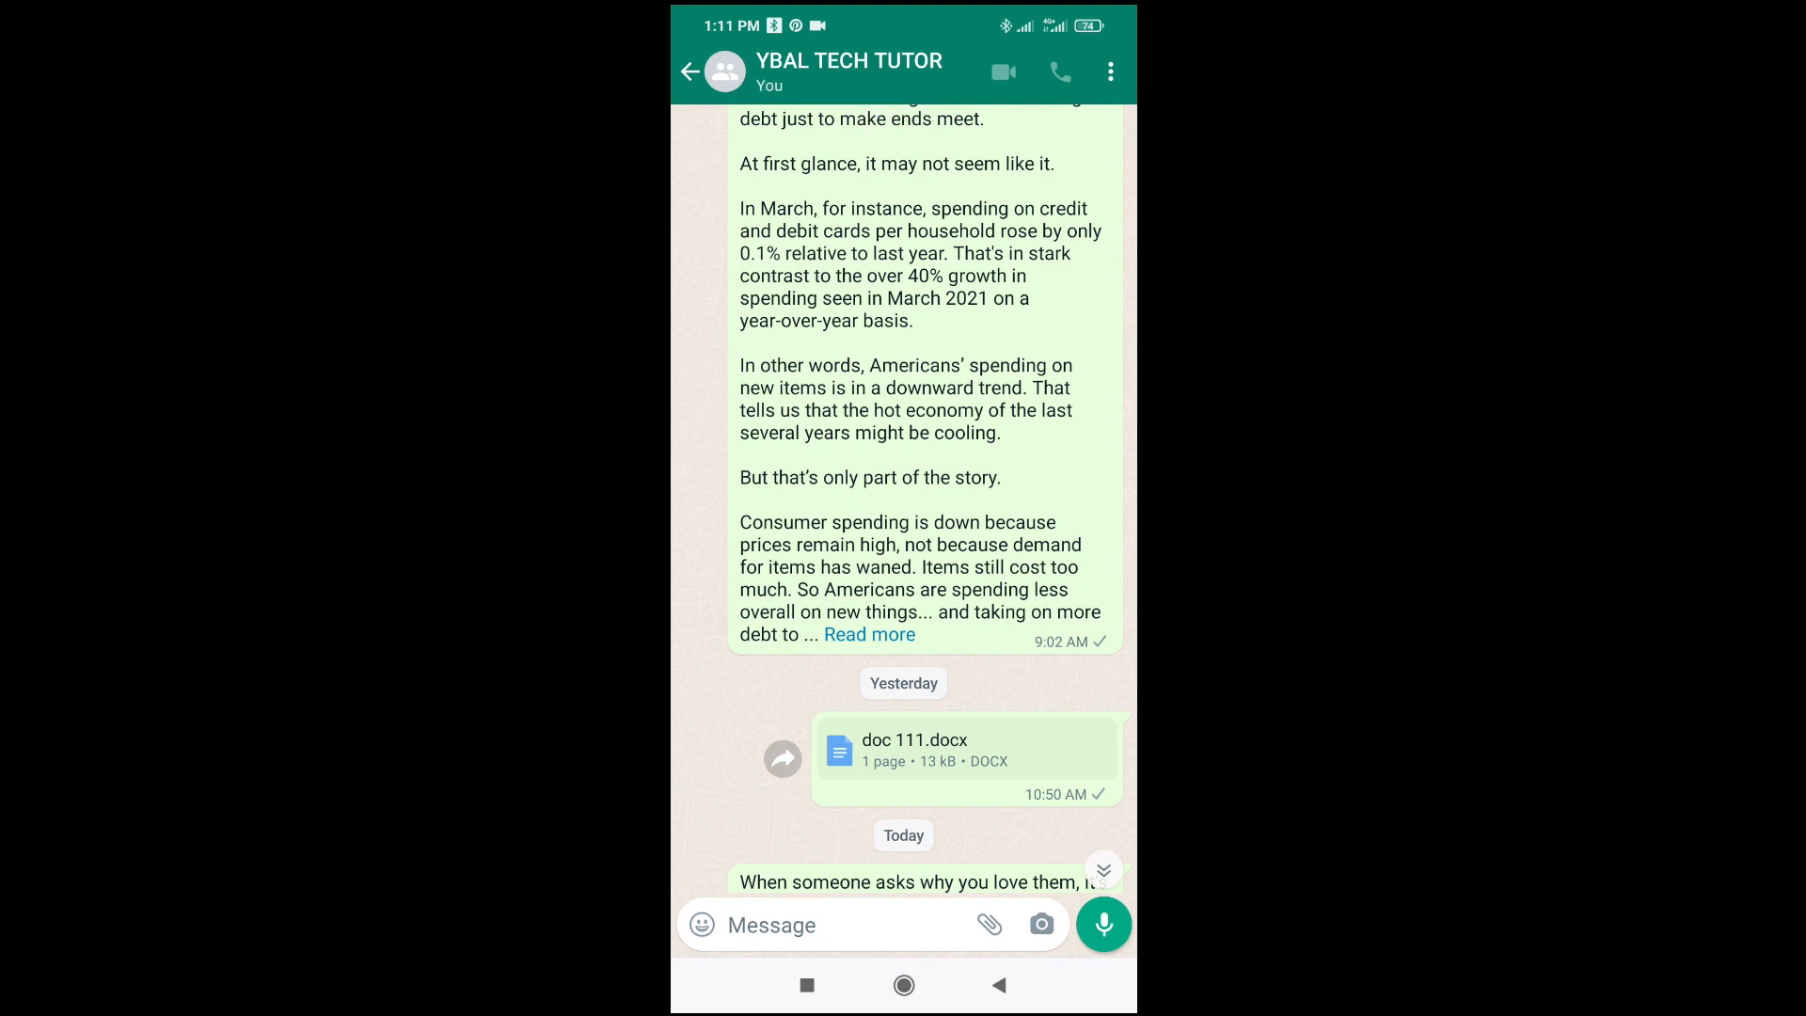
scroll(up, 3)
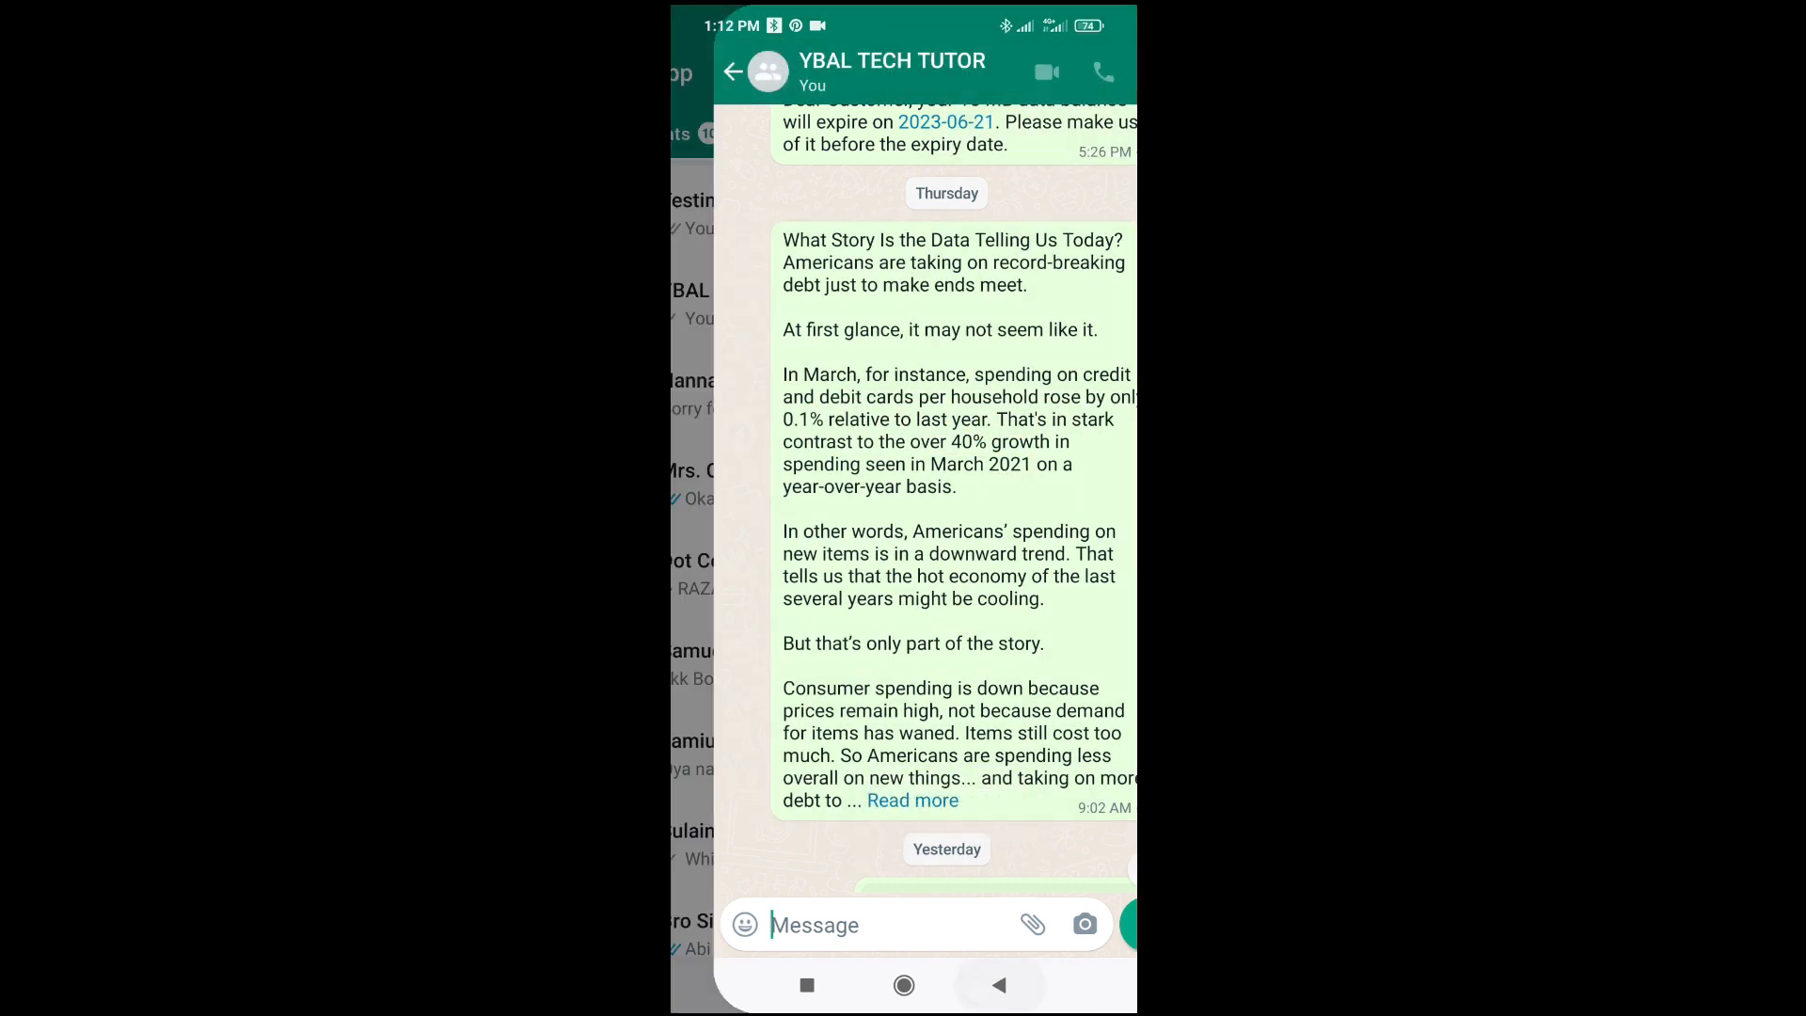
click(734, 71)
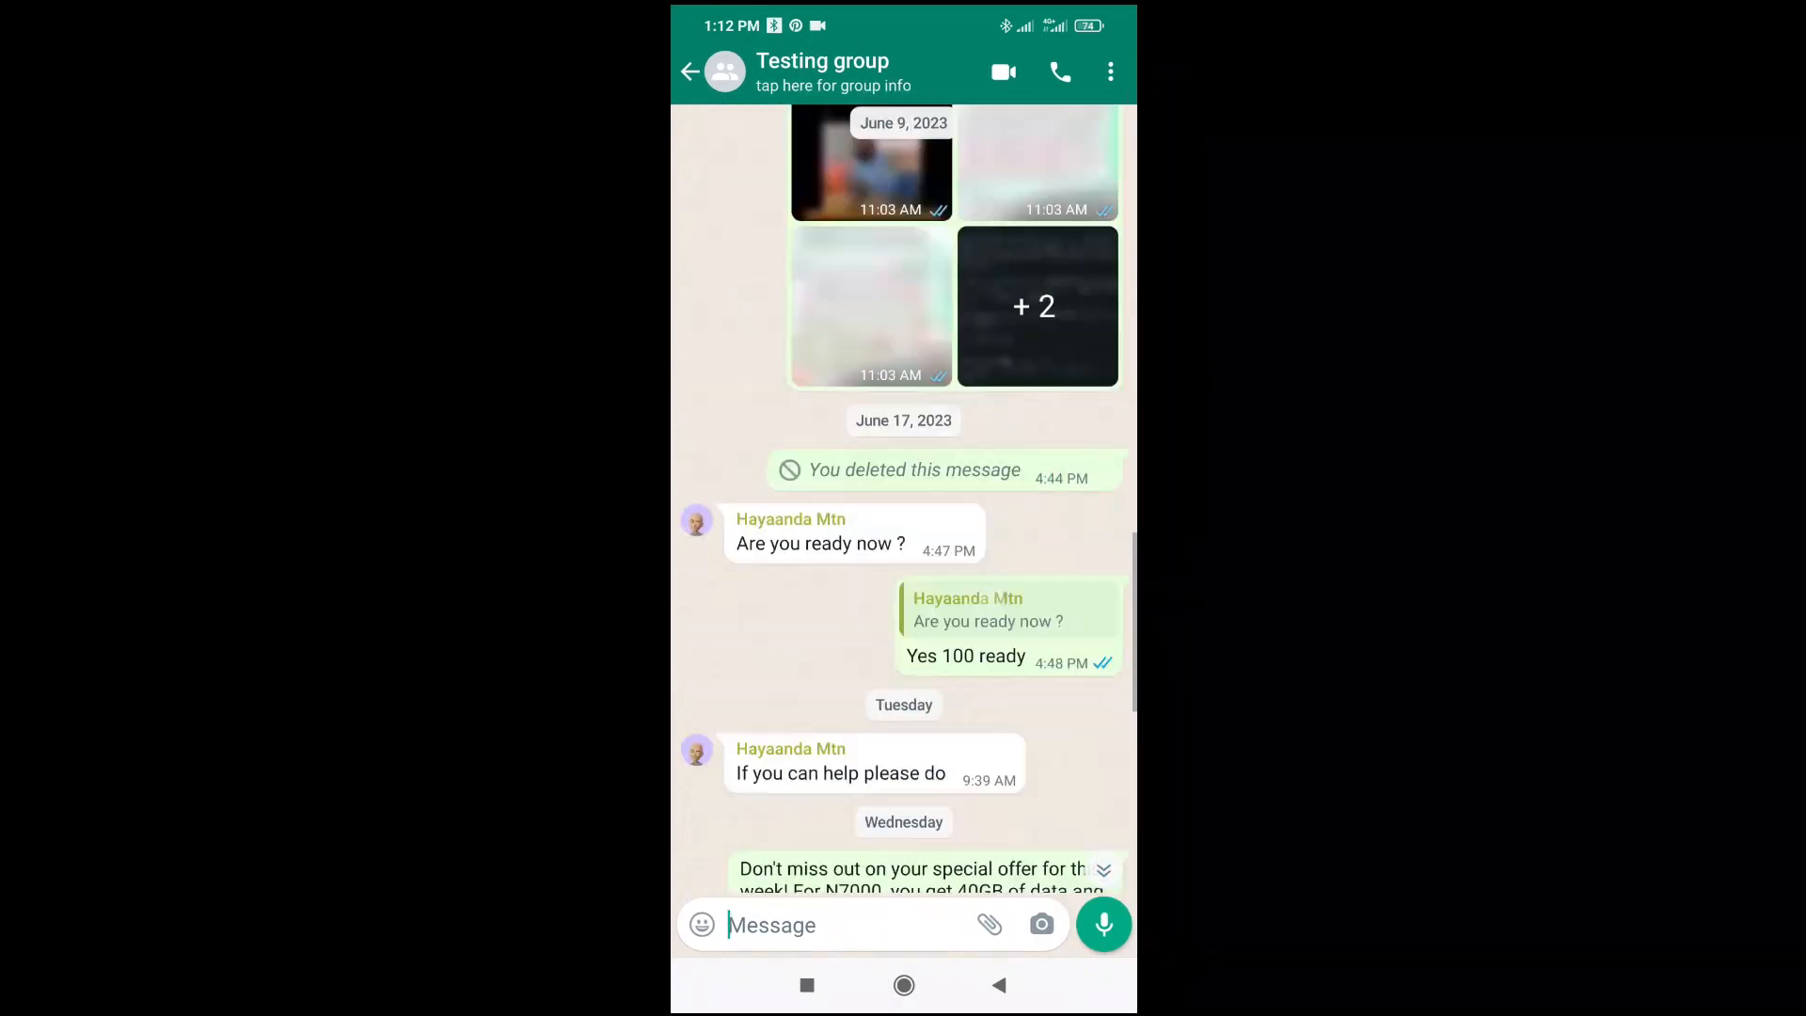
scroll(down, 3)
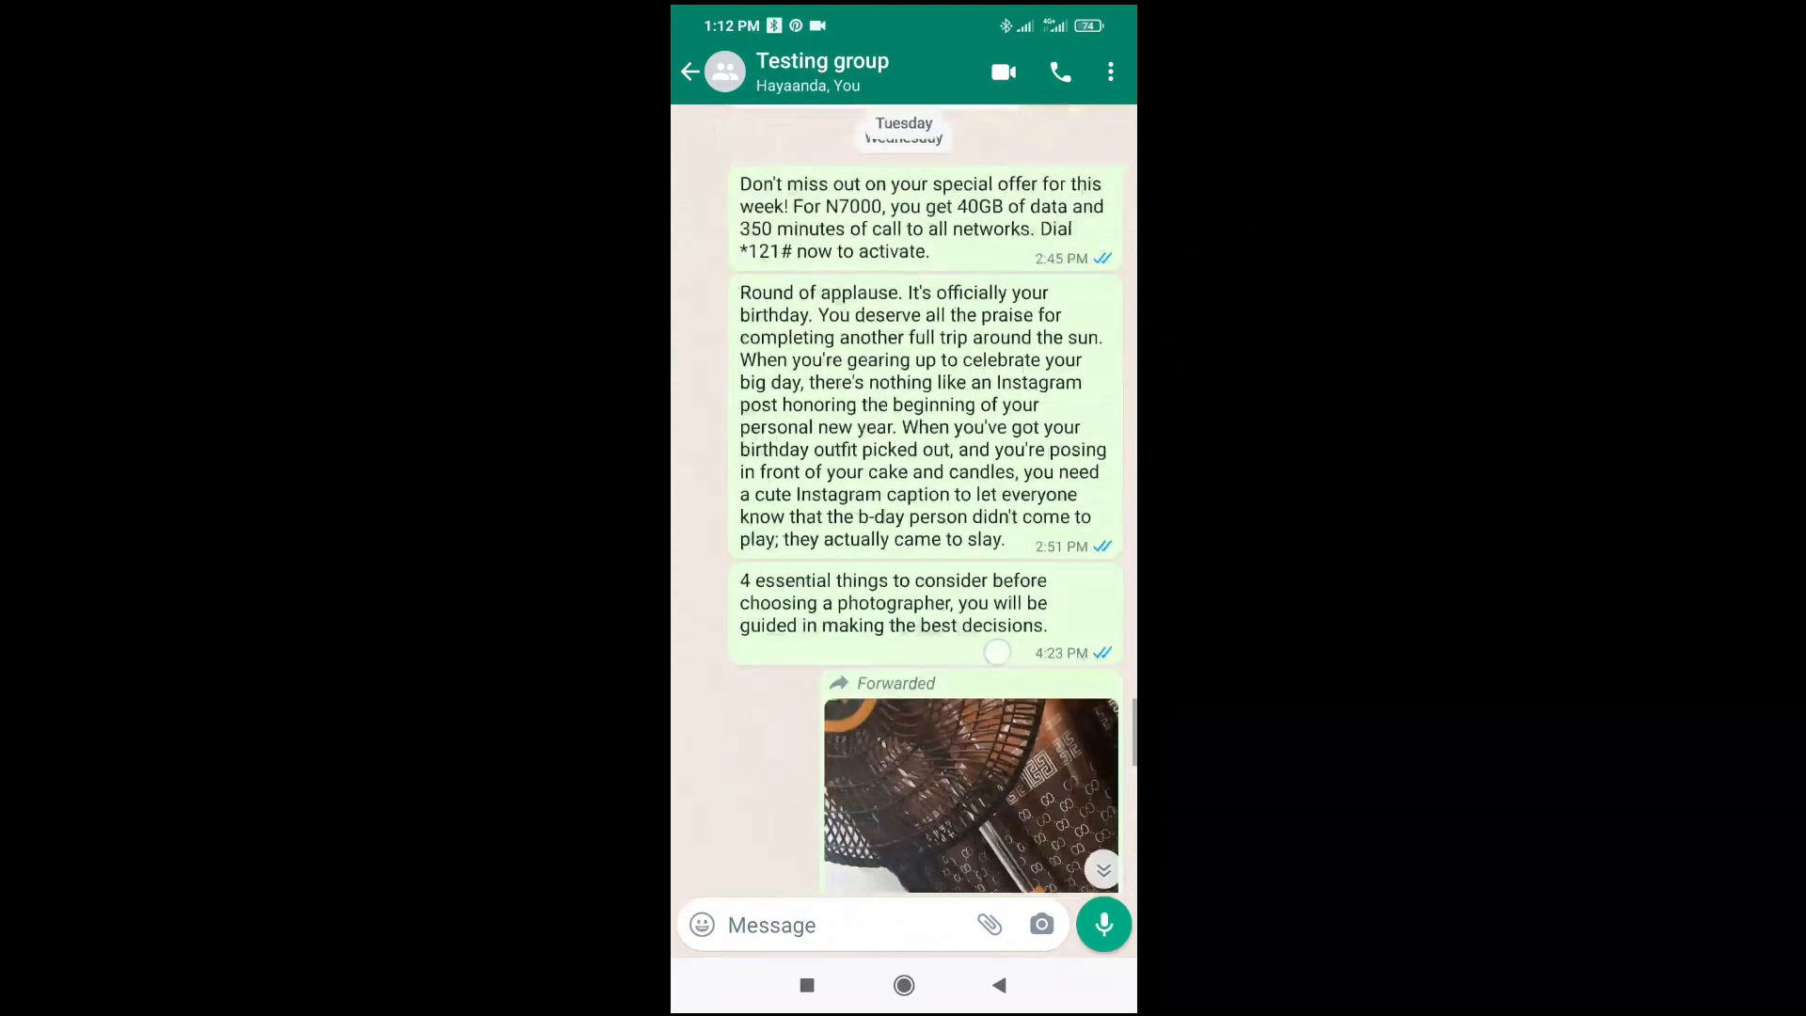
scroll(down, 3)
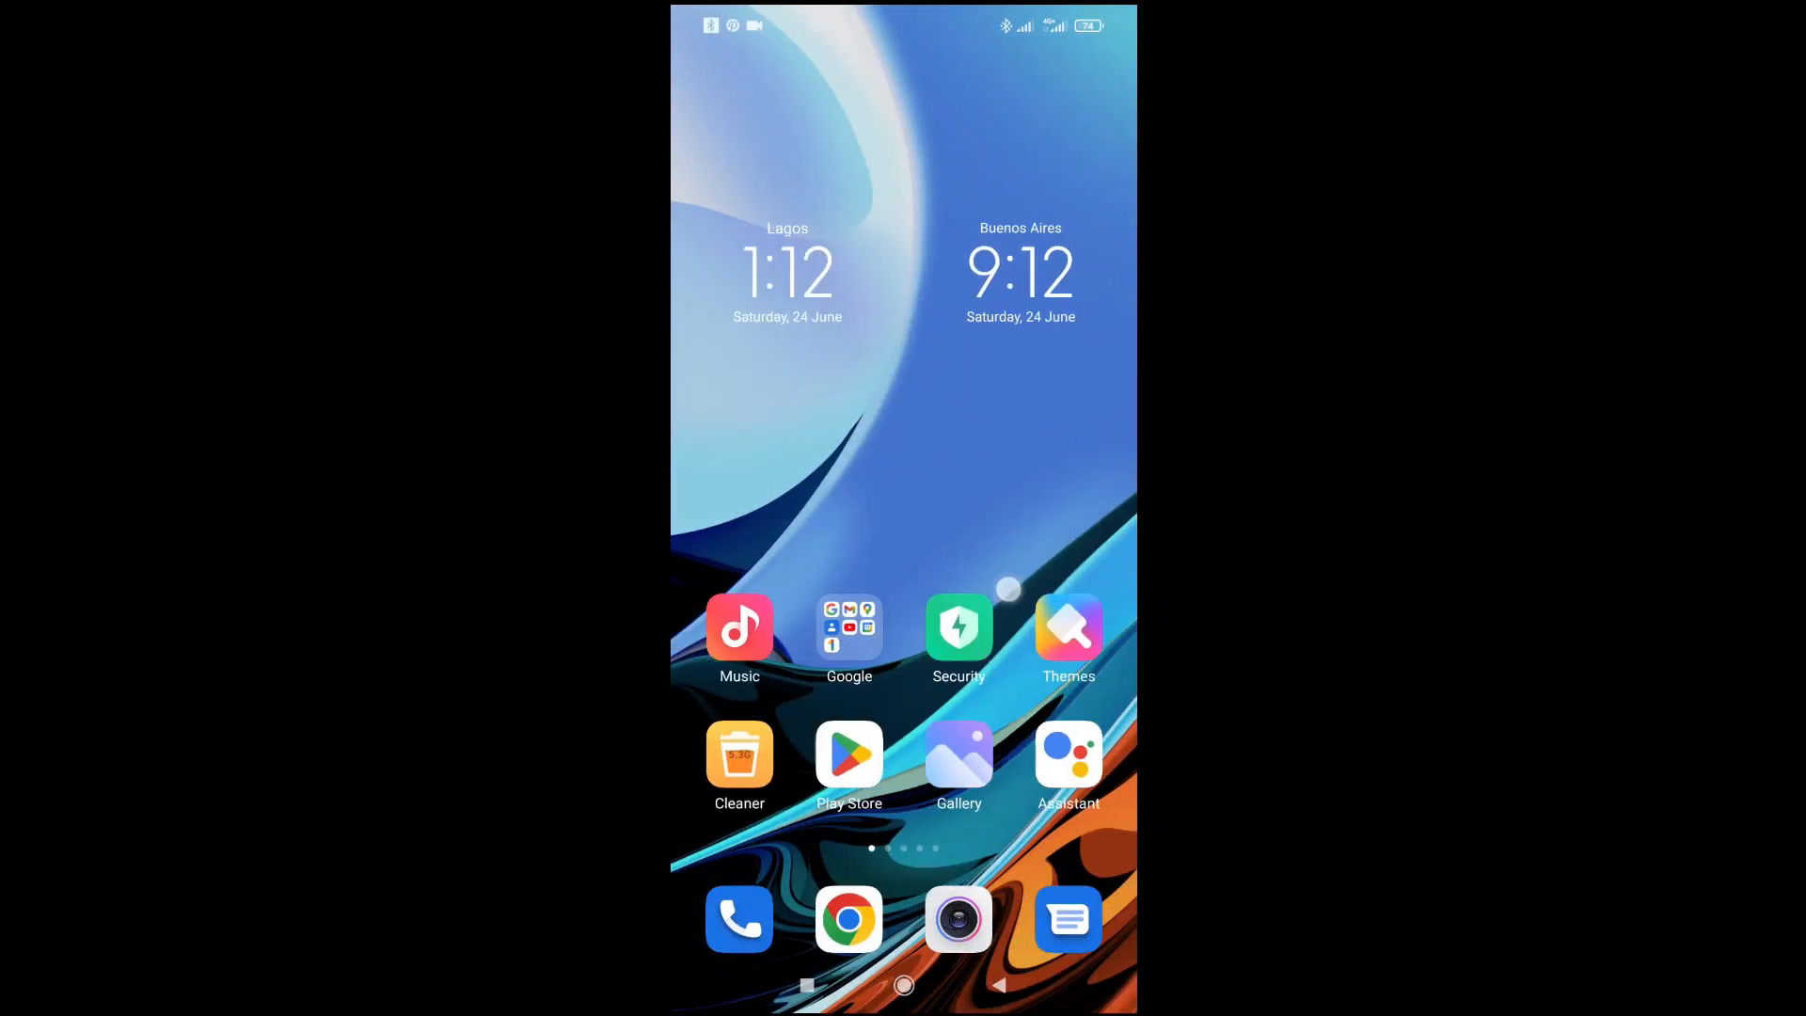
Start a new blank email from the Gmail inbox via the Google apps folder
click(849, 630)
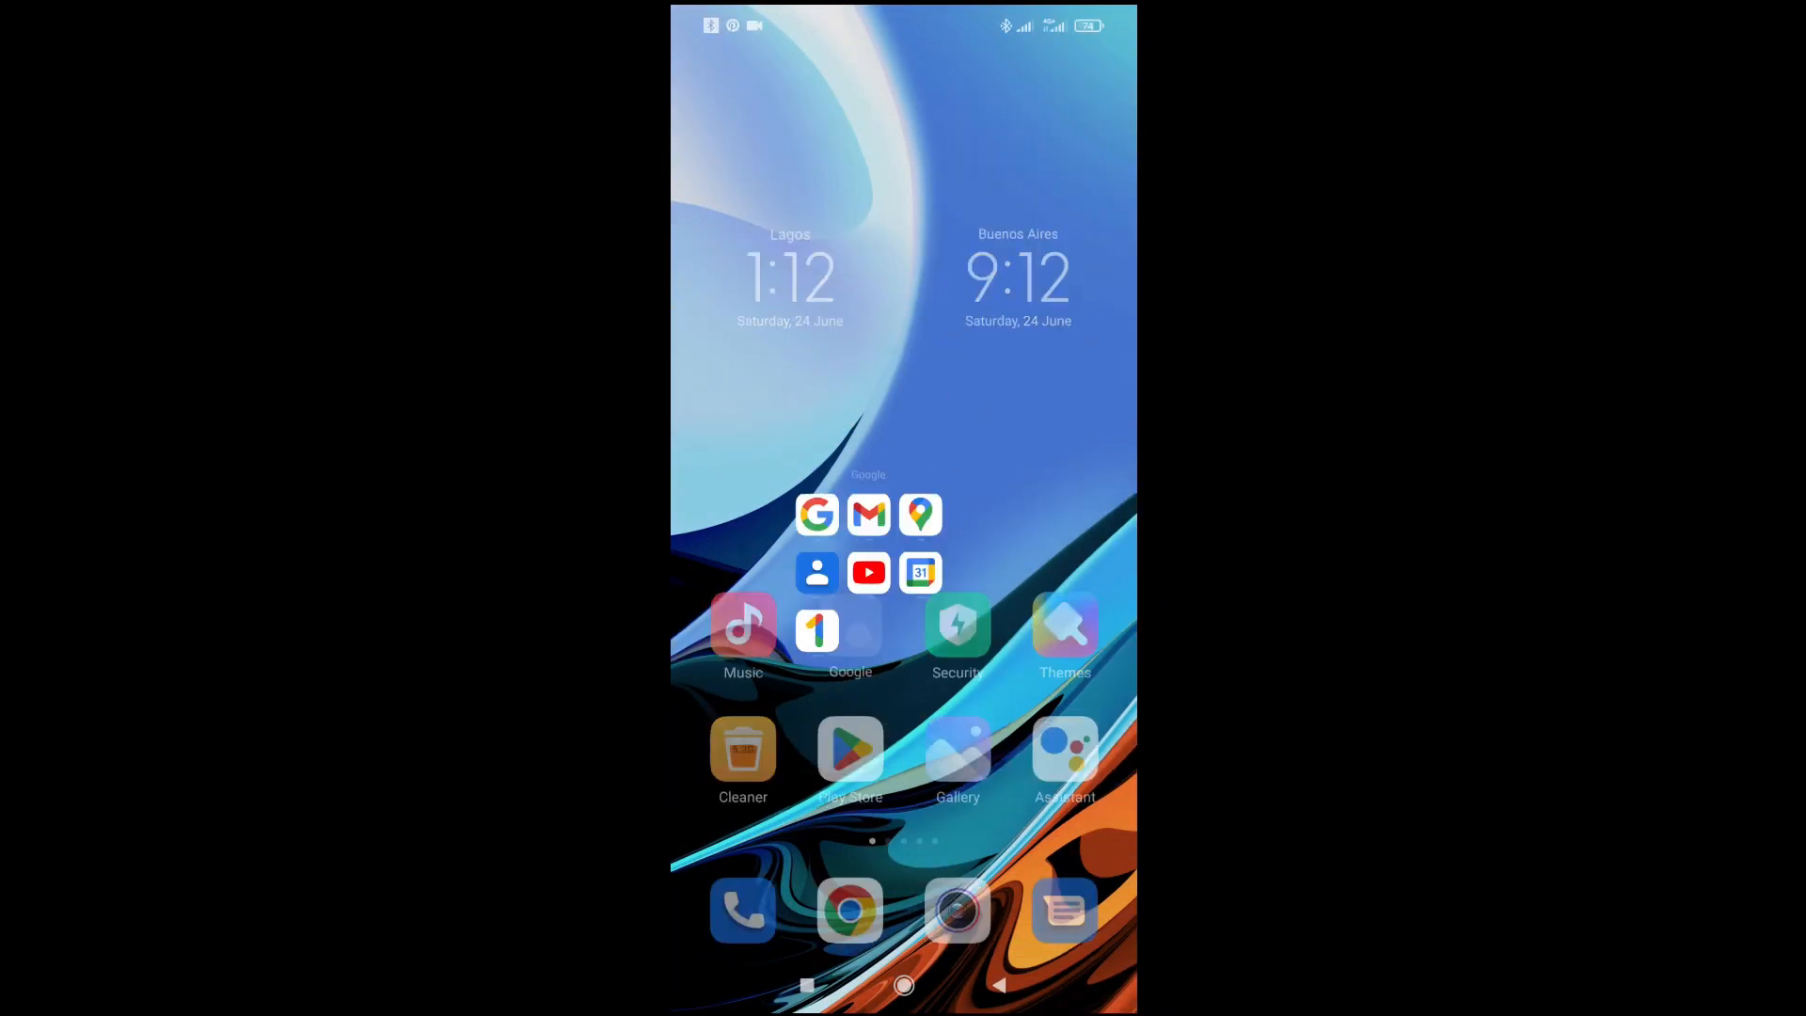
click(869, 516)
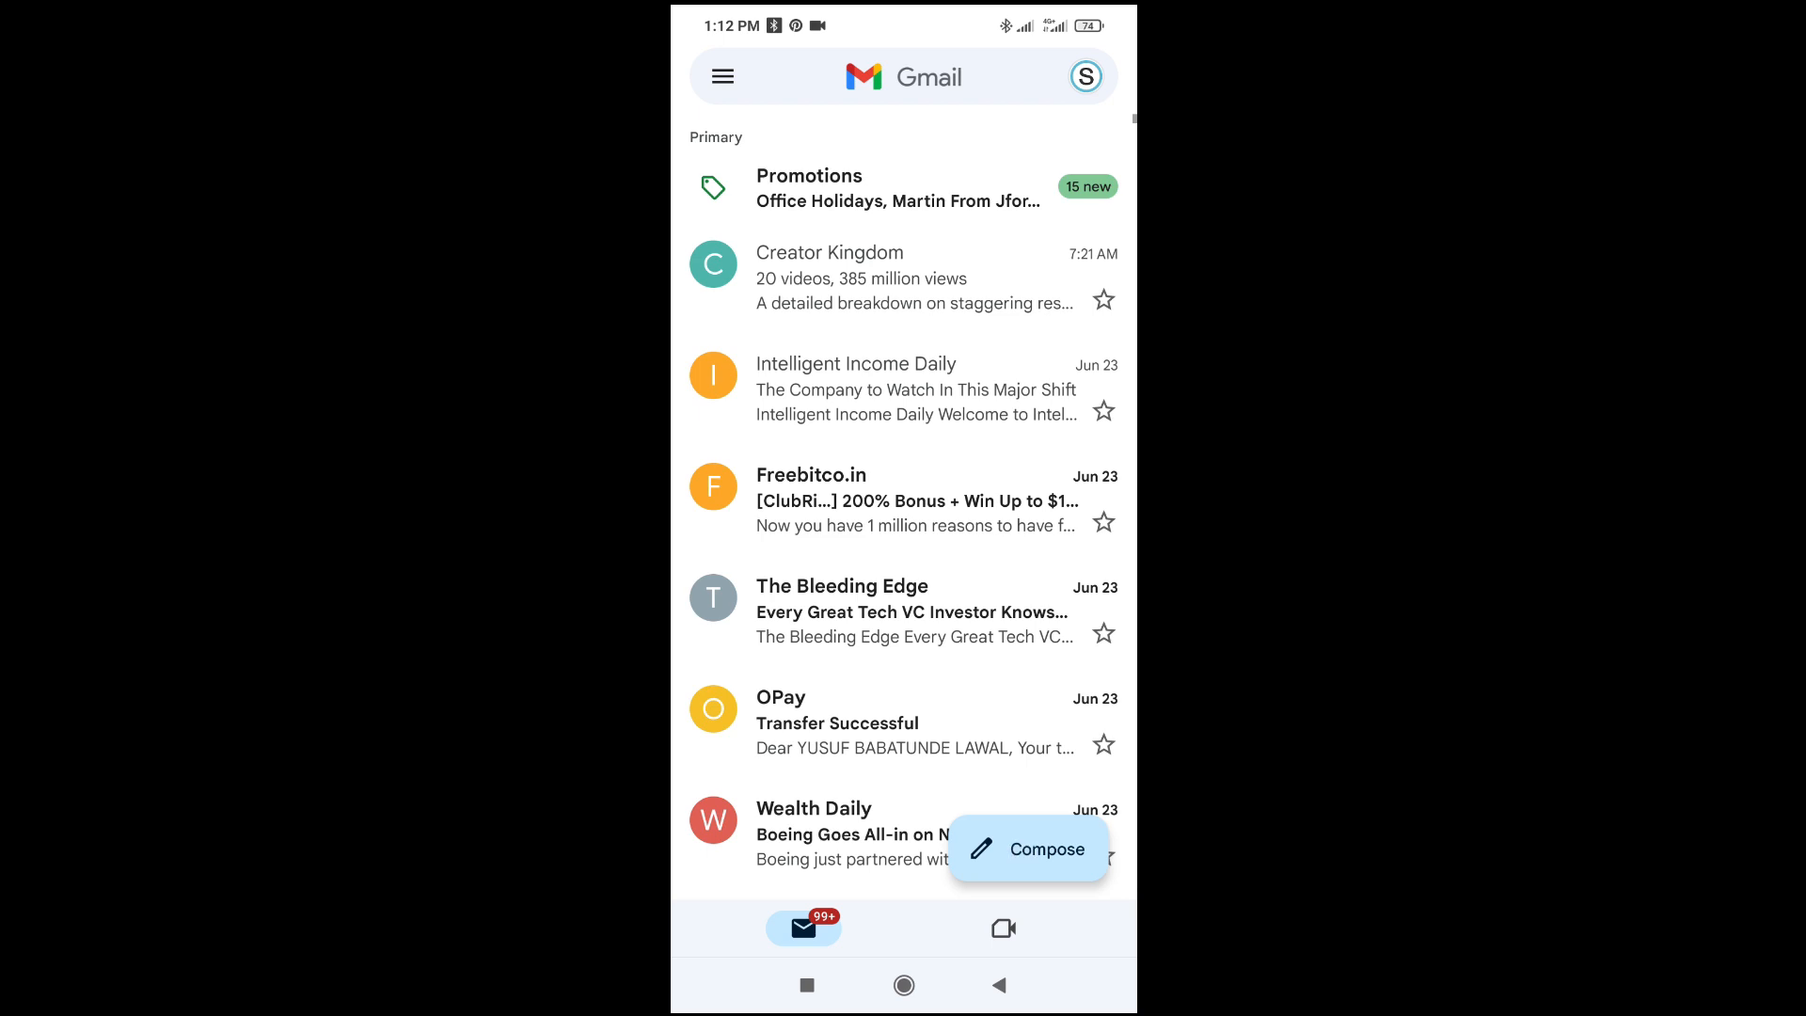
click(1028, 848)
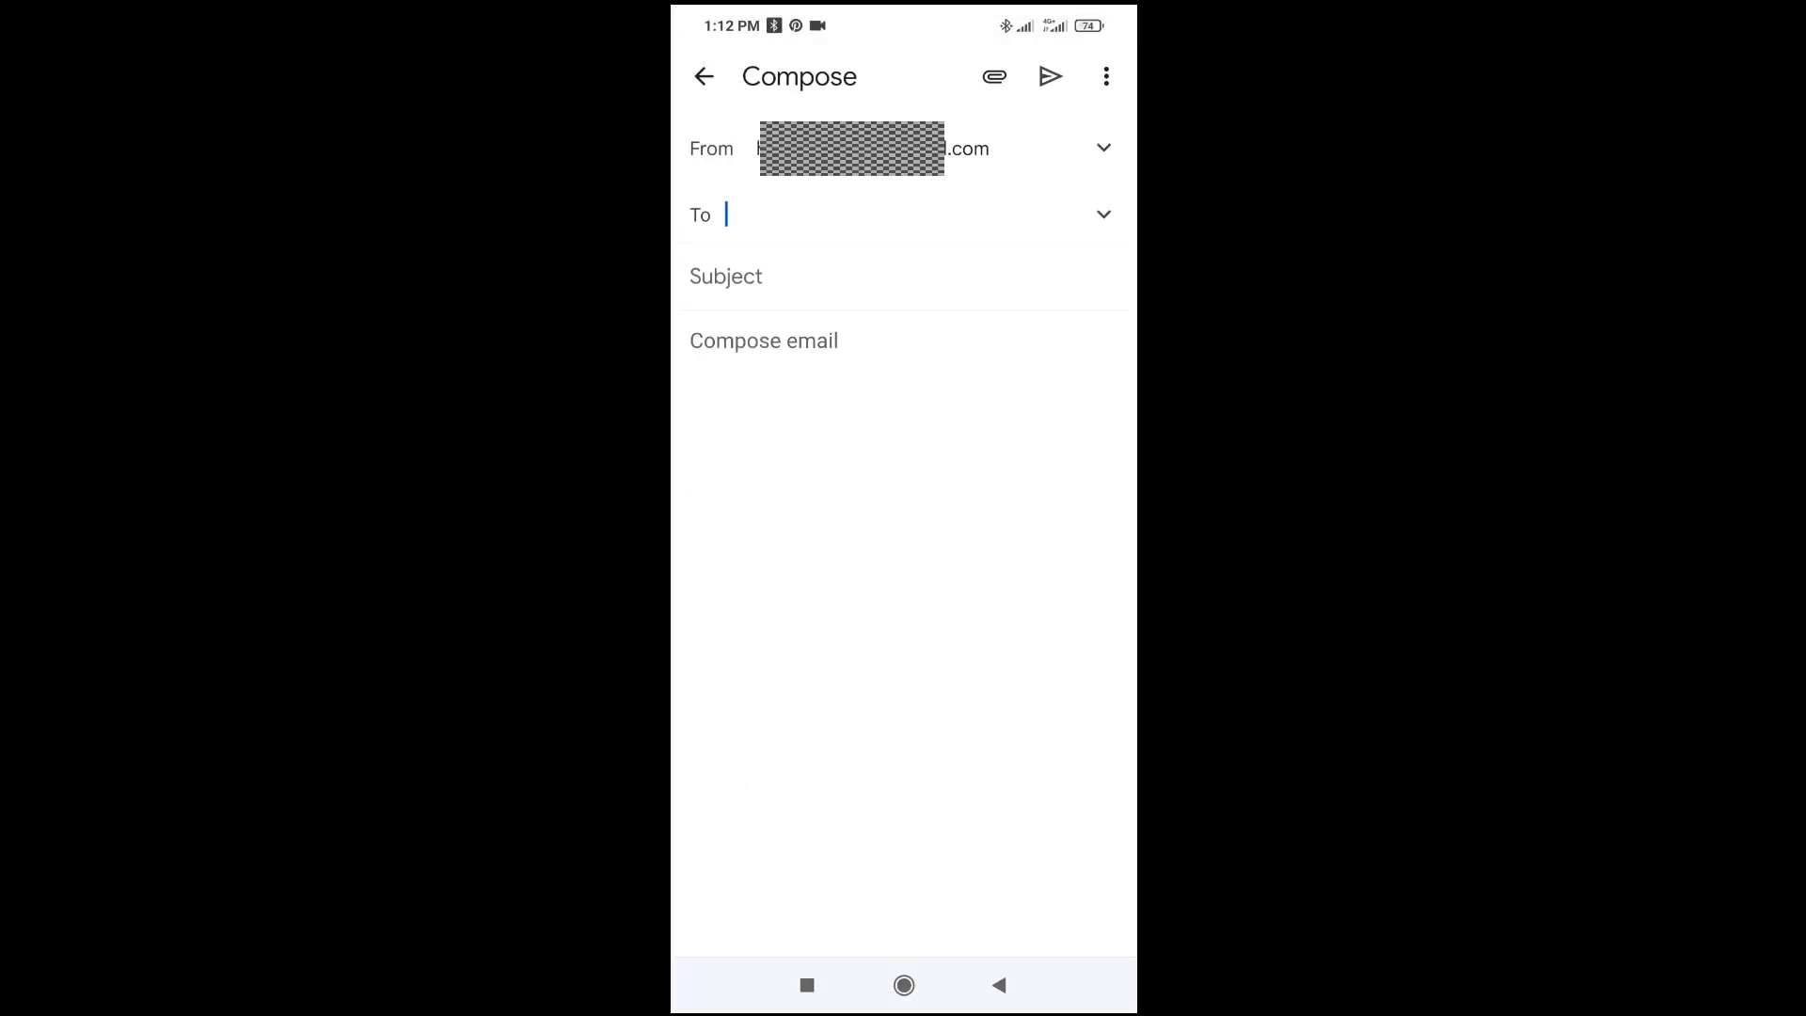
Paste the copied message text into the email body, leaving recipient and subject blank
click(910, 215)
text(u mean if i unload those old music that are not onnet i can get copy right at any time)
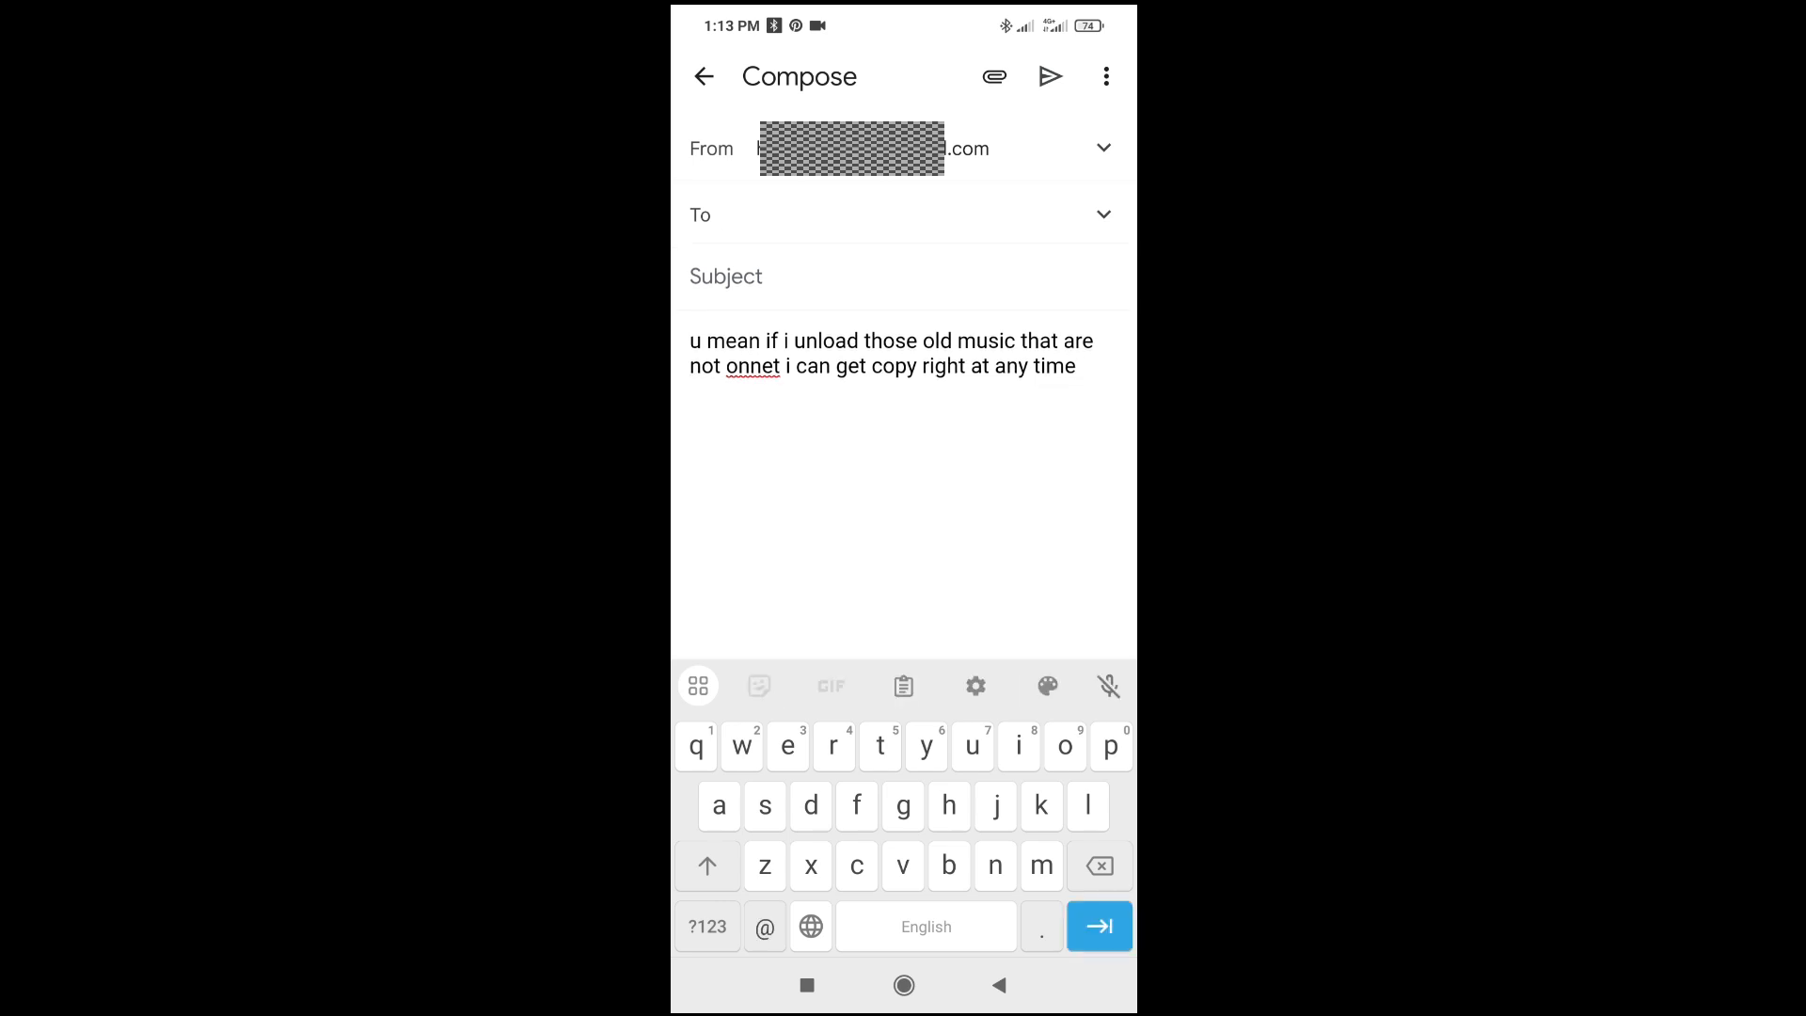
click(727, 276)
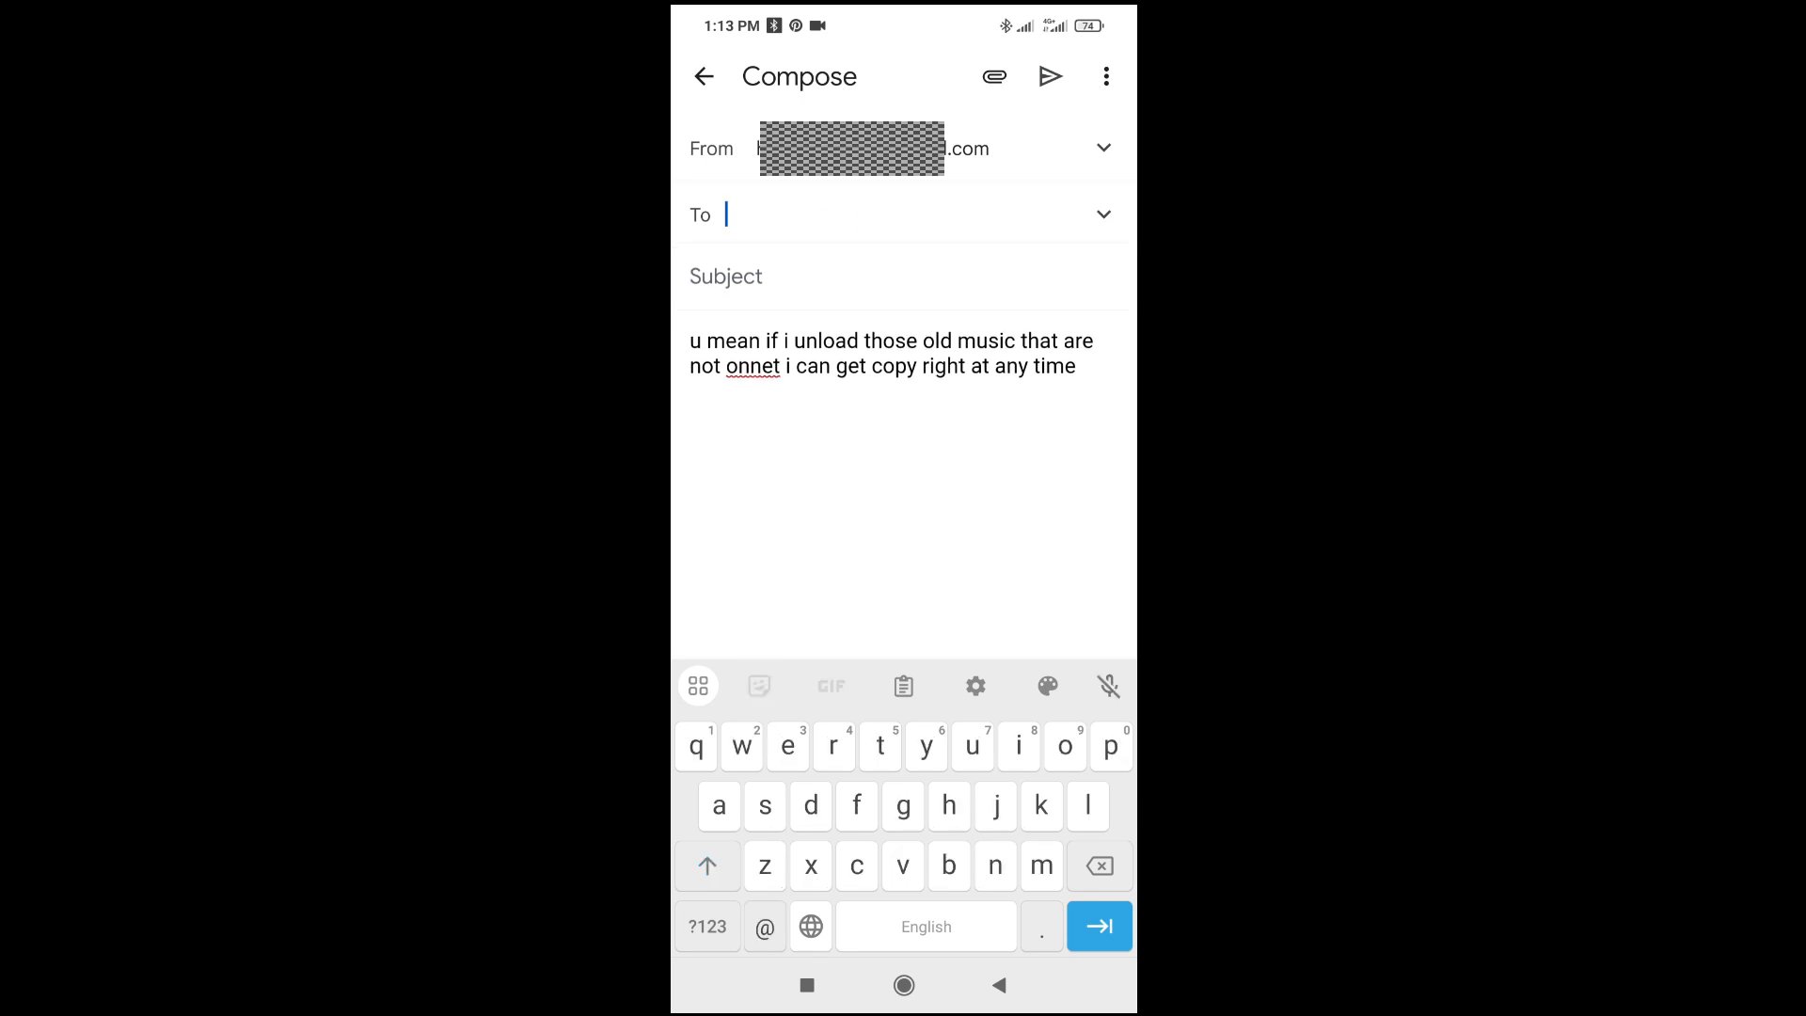
click(707, 865)
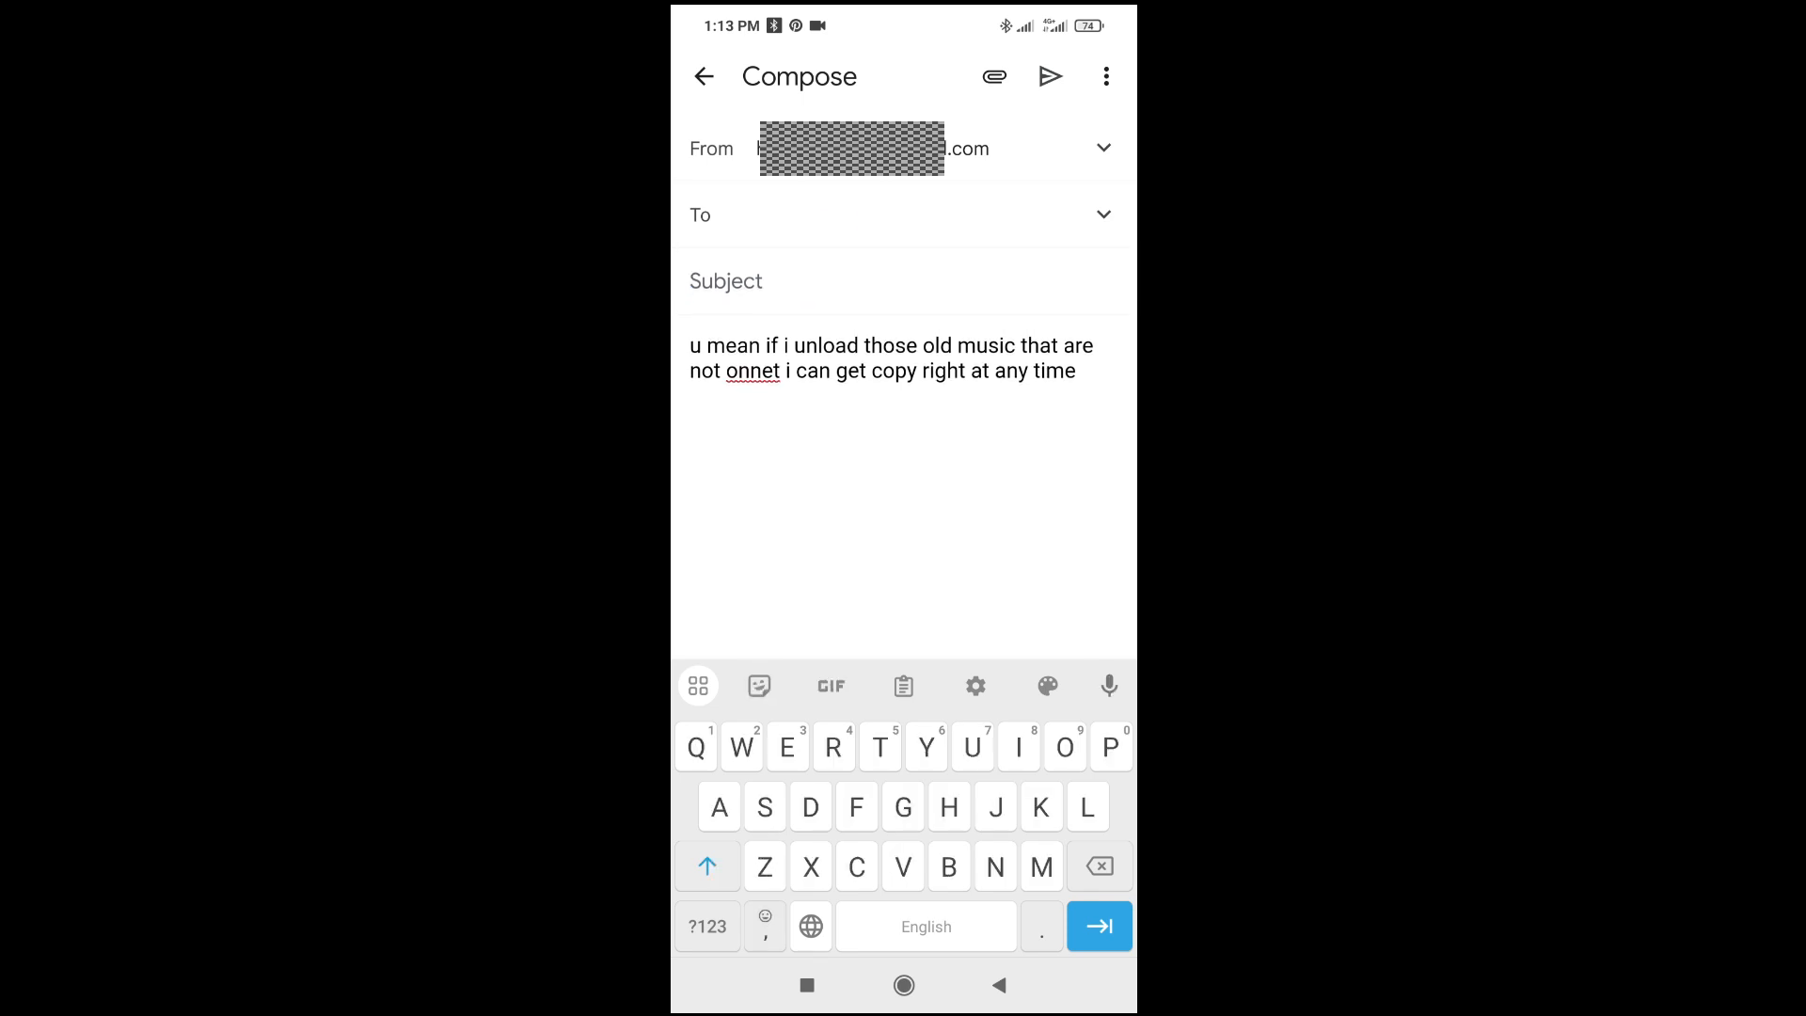